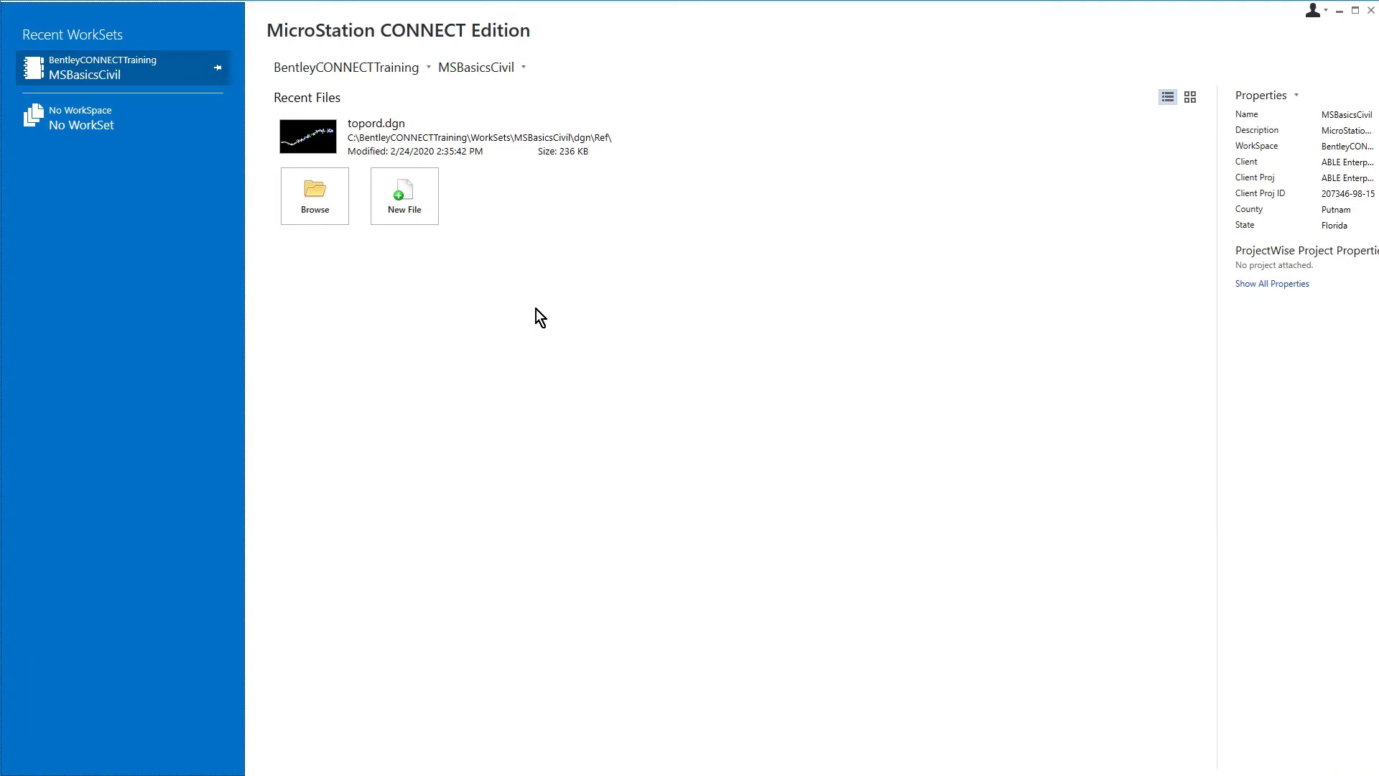
pyautogui.moveTo(520, 315)
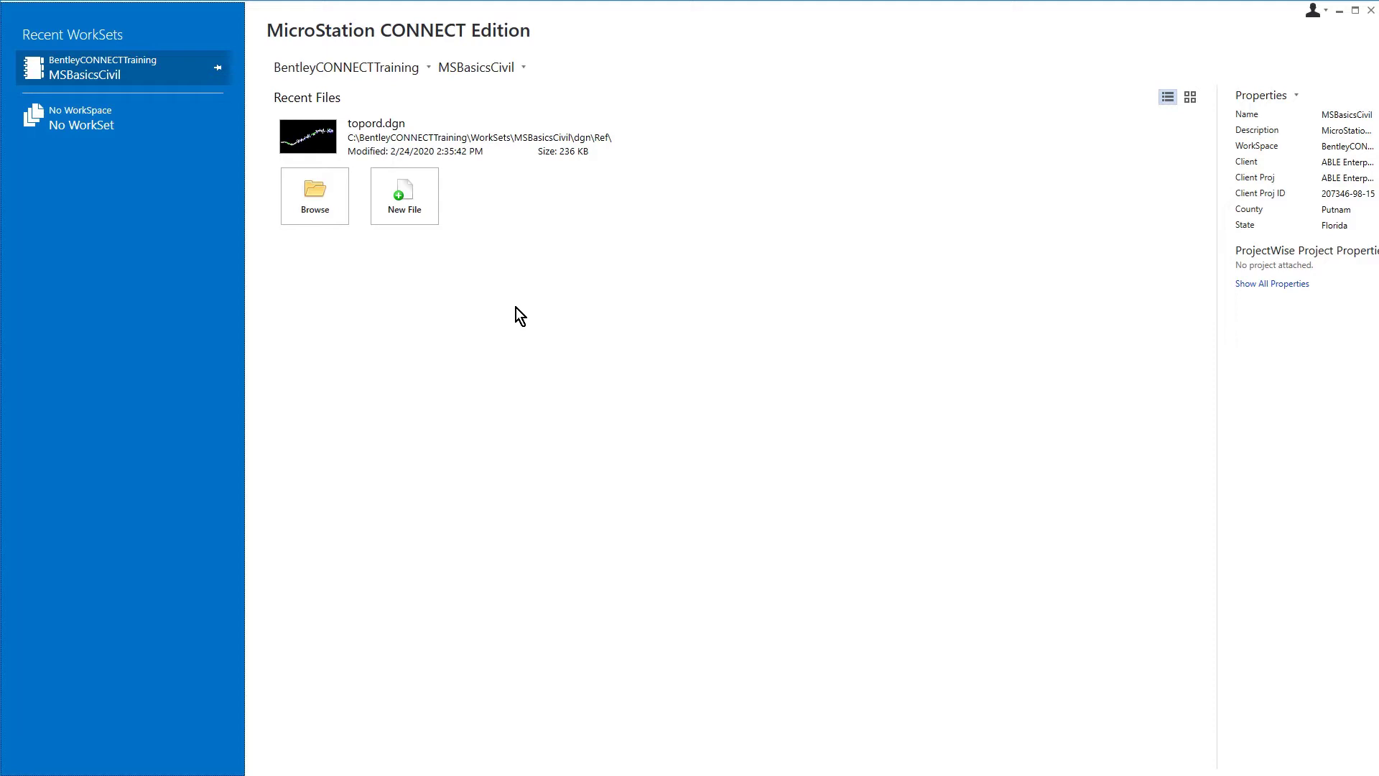
pyautogui.moveTo(403, 196)
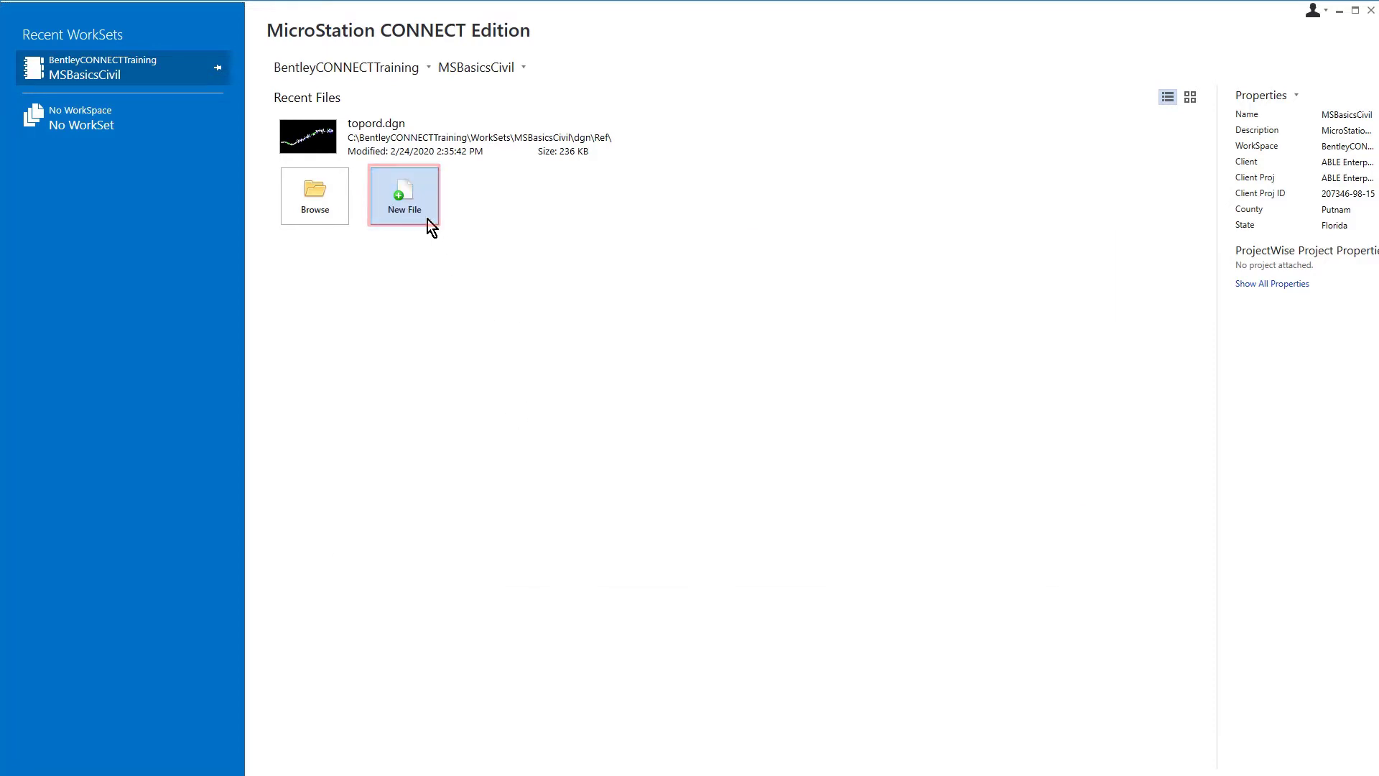
# Start a new design file in the 01 - Introduction to MicroStation folder
pyautogui.click(403, 196)
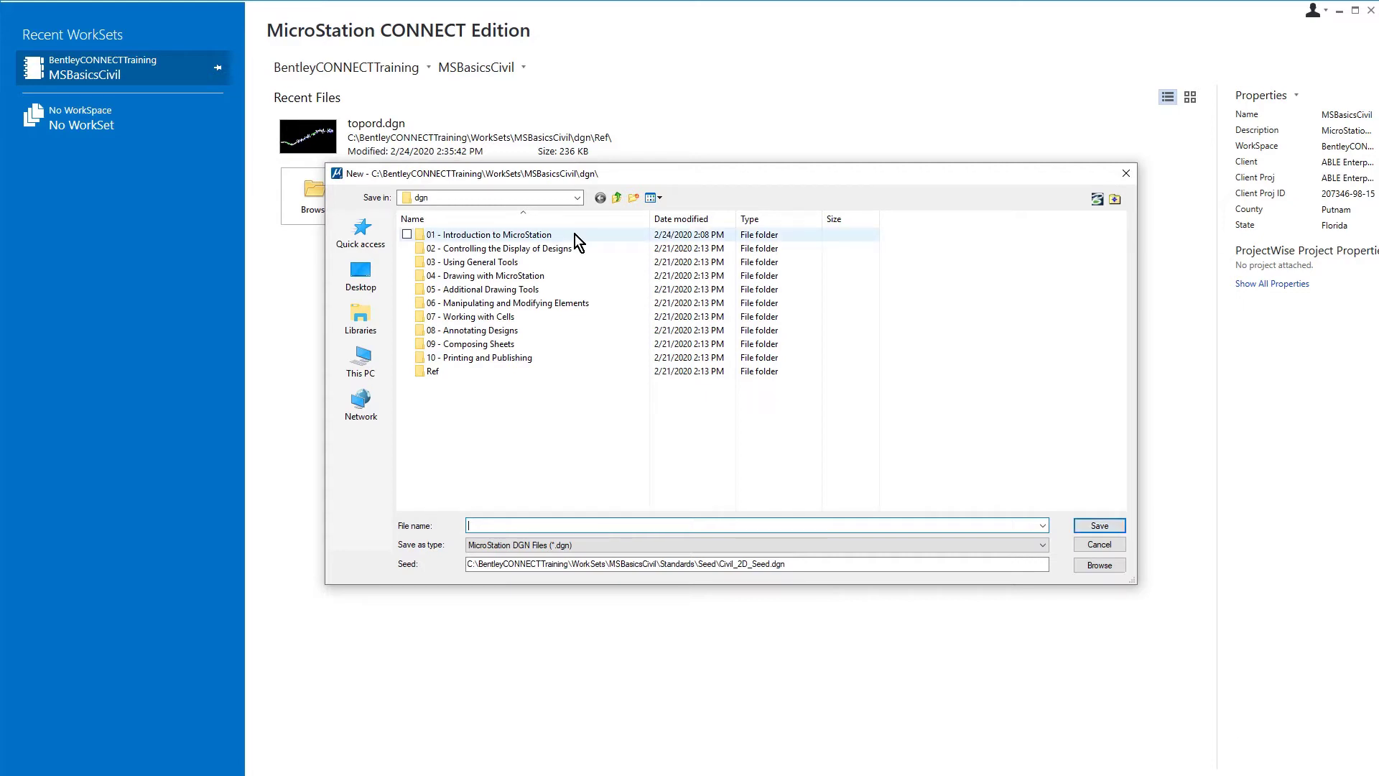
pyautogui.doubleClick(492, 234)
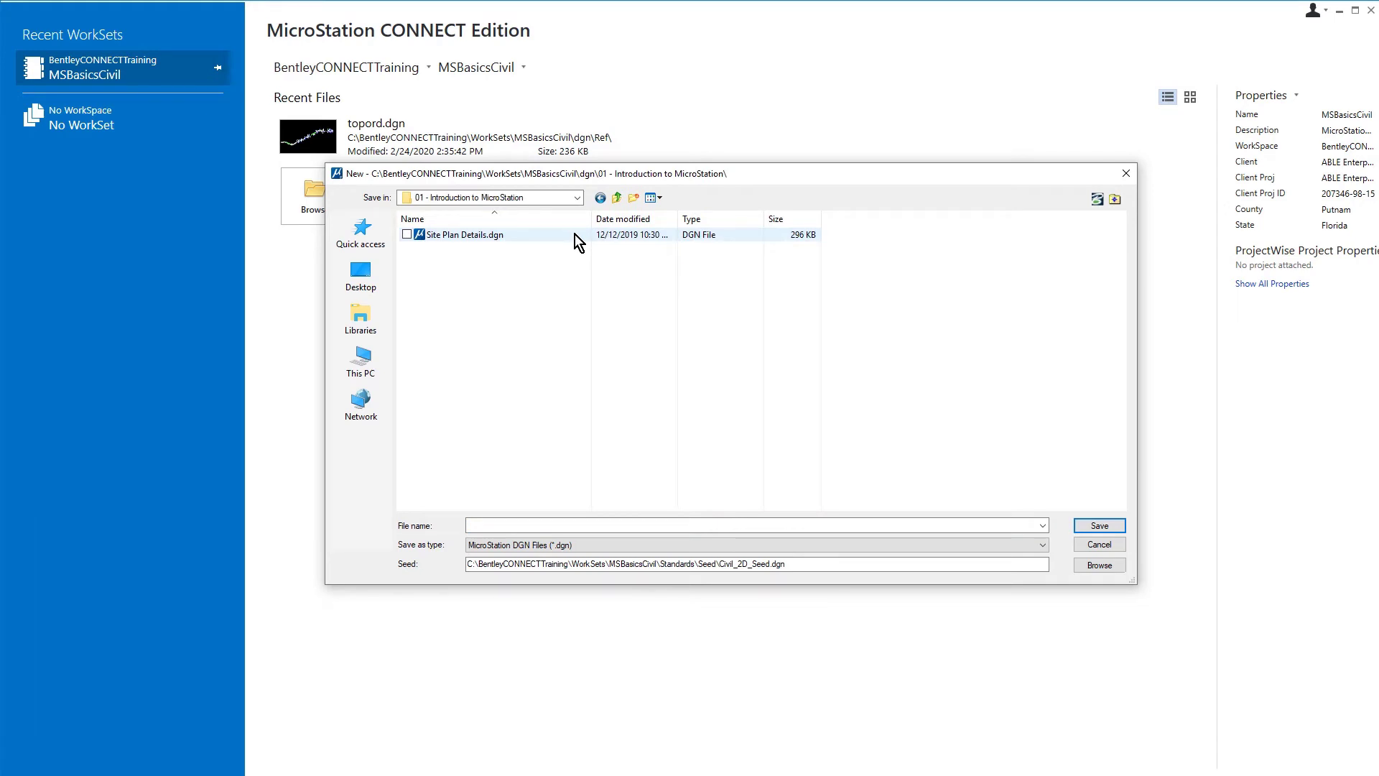
pyautogui.moveTo(569, 247)
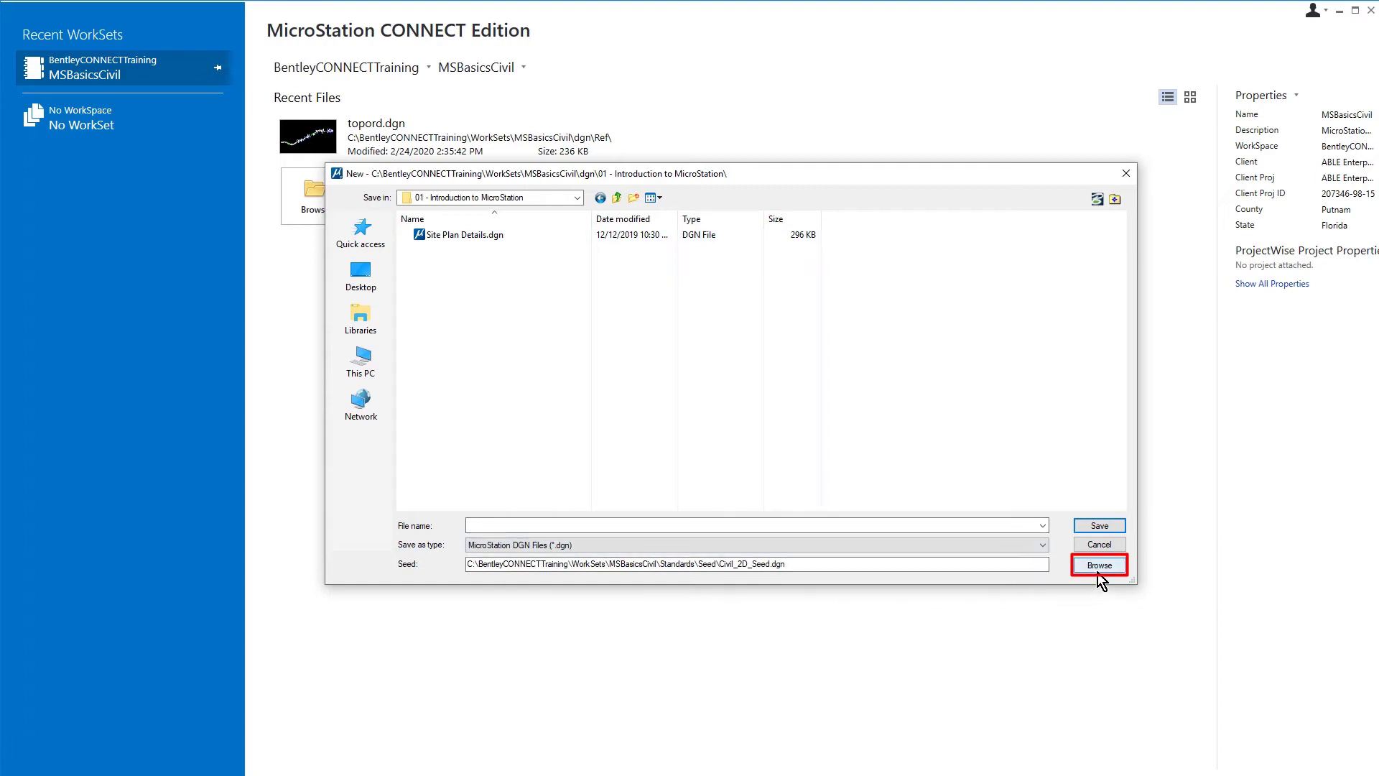
pyautogui.click(1099, 565)
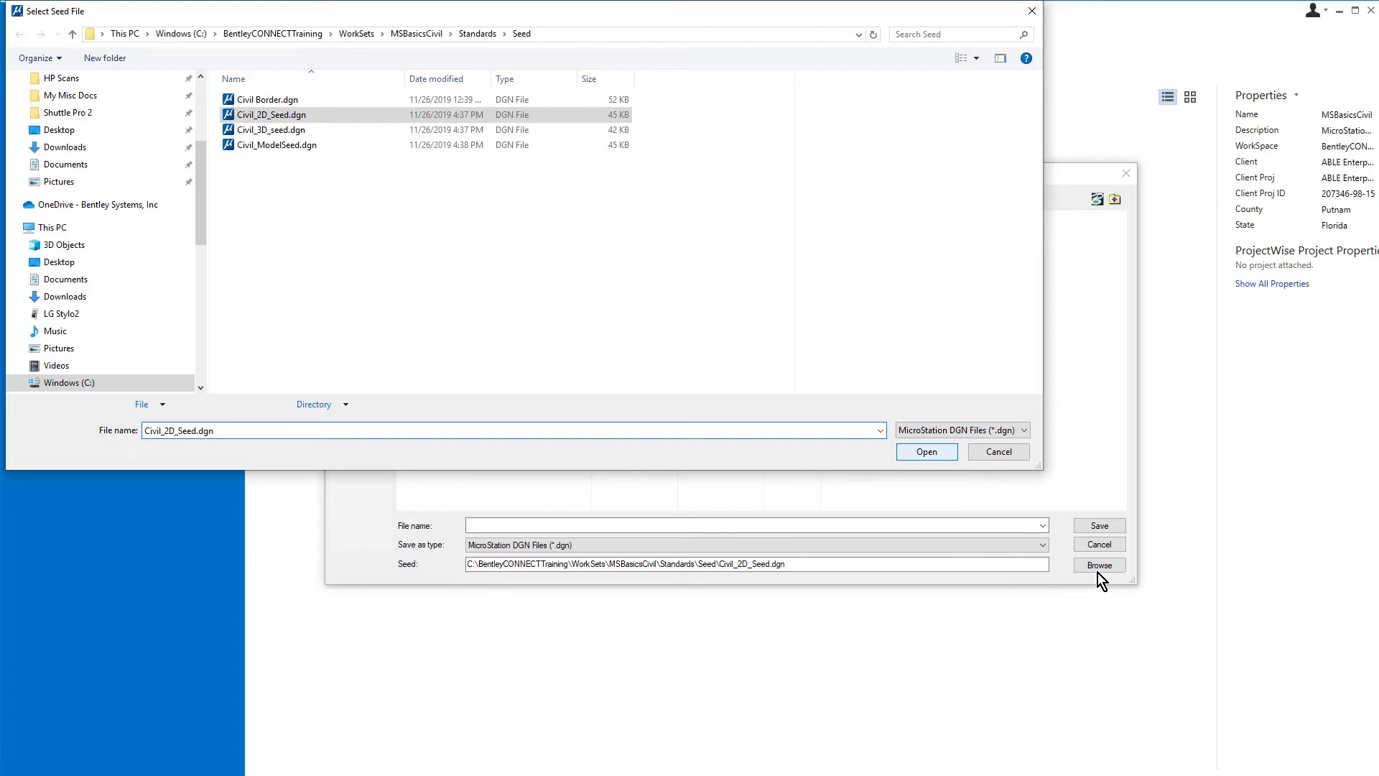
pyautogui.click(272, 114)
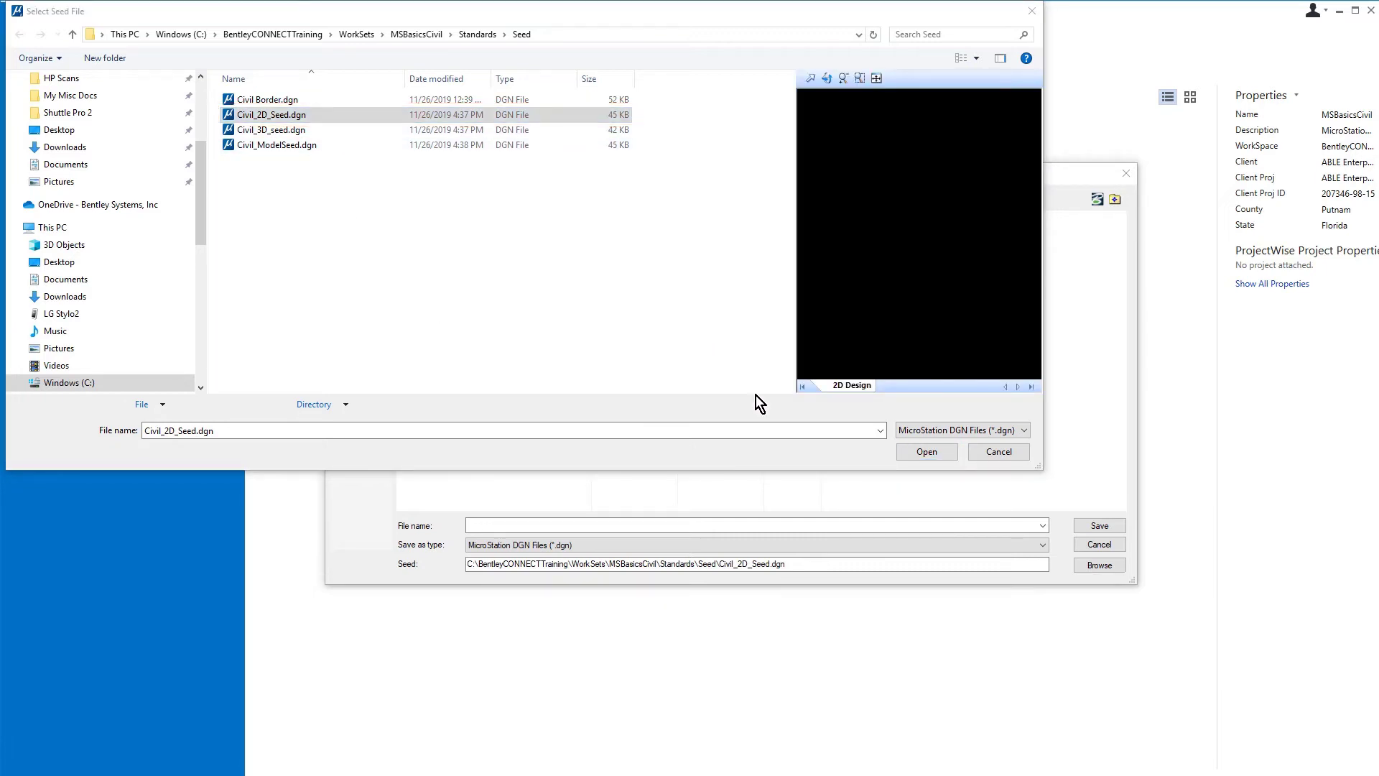
pyautogui.click(927, 452)
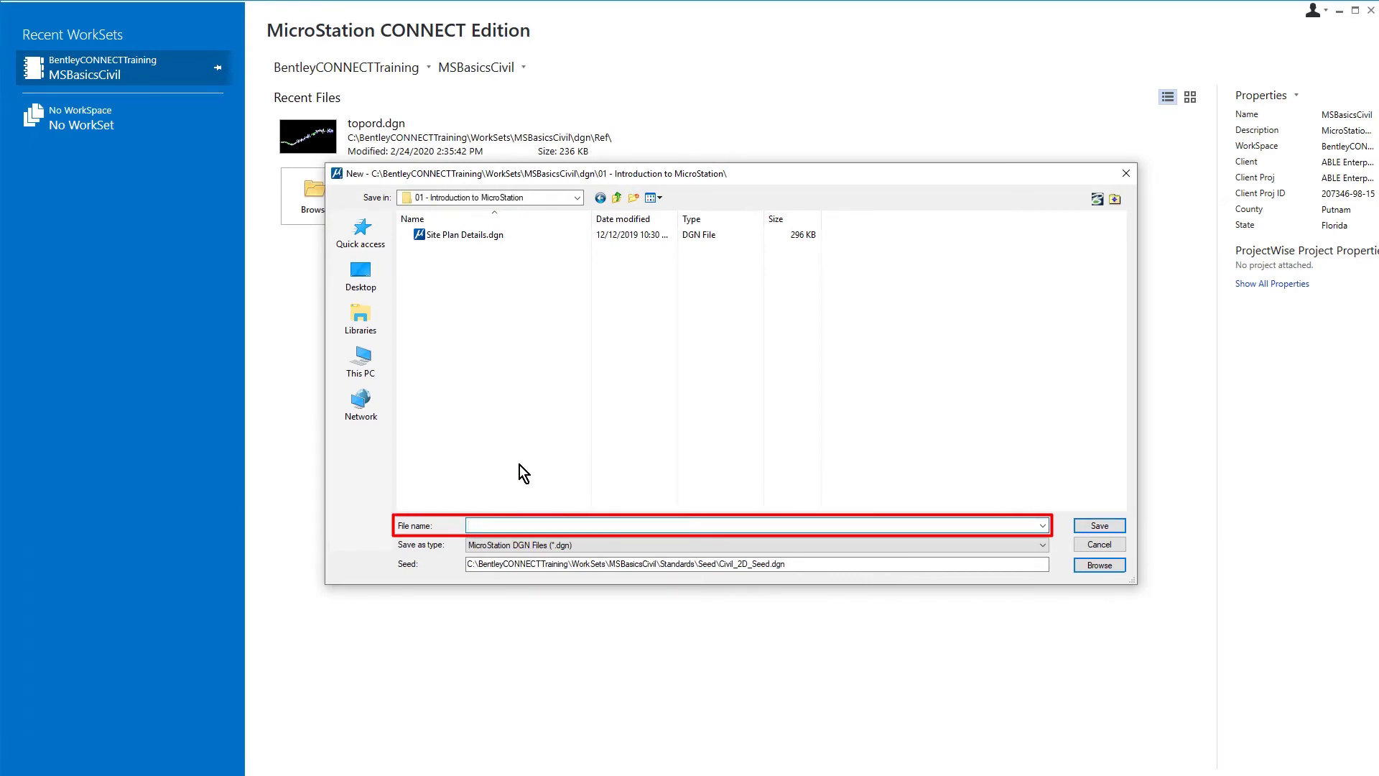
# Save the new 2D design file as 'Proposed Site Plan'
pyautogui.write('Proposed Site Plan')
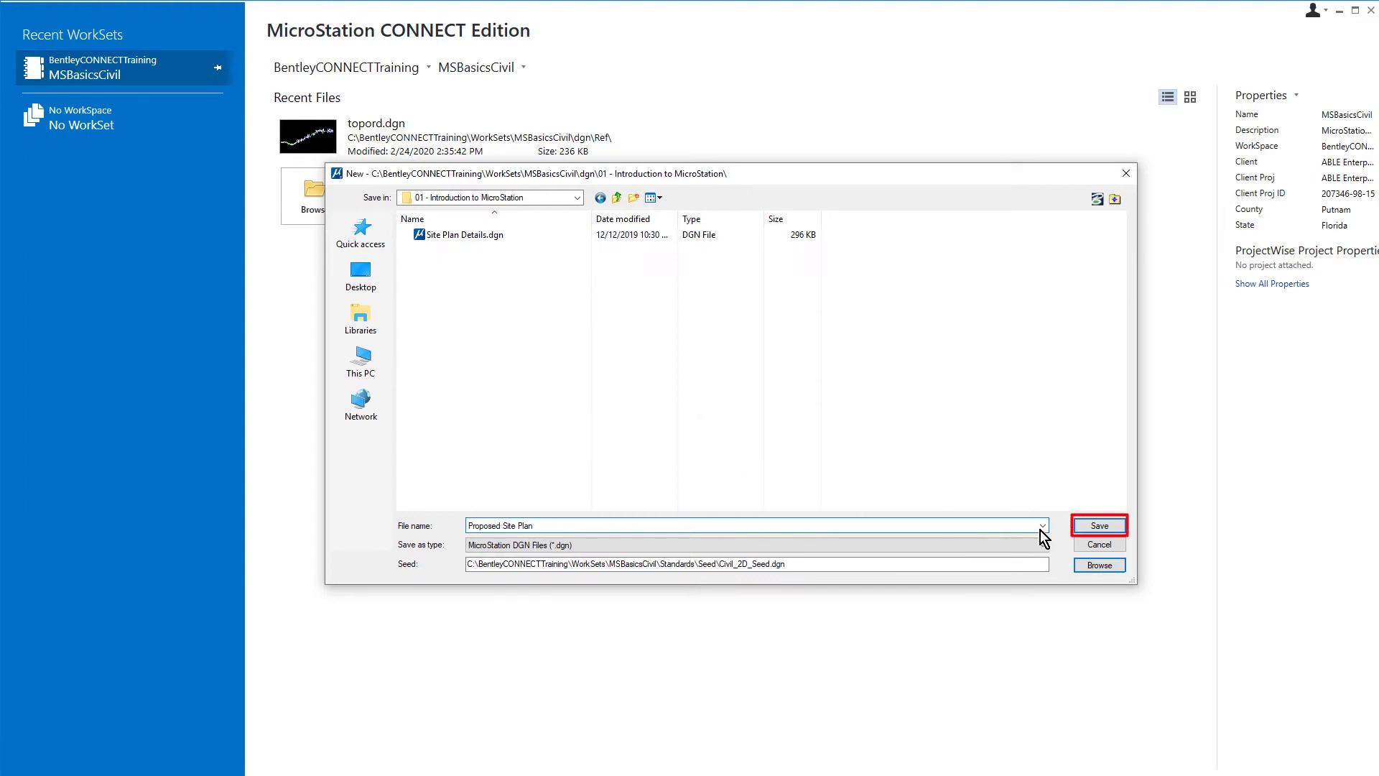
pyautogui.click(1099, 526)
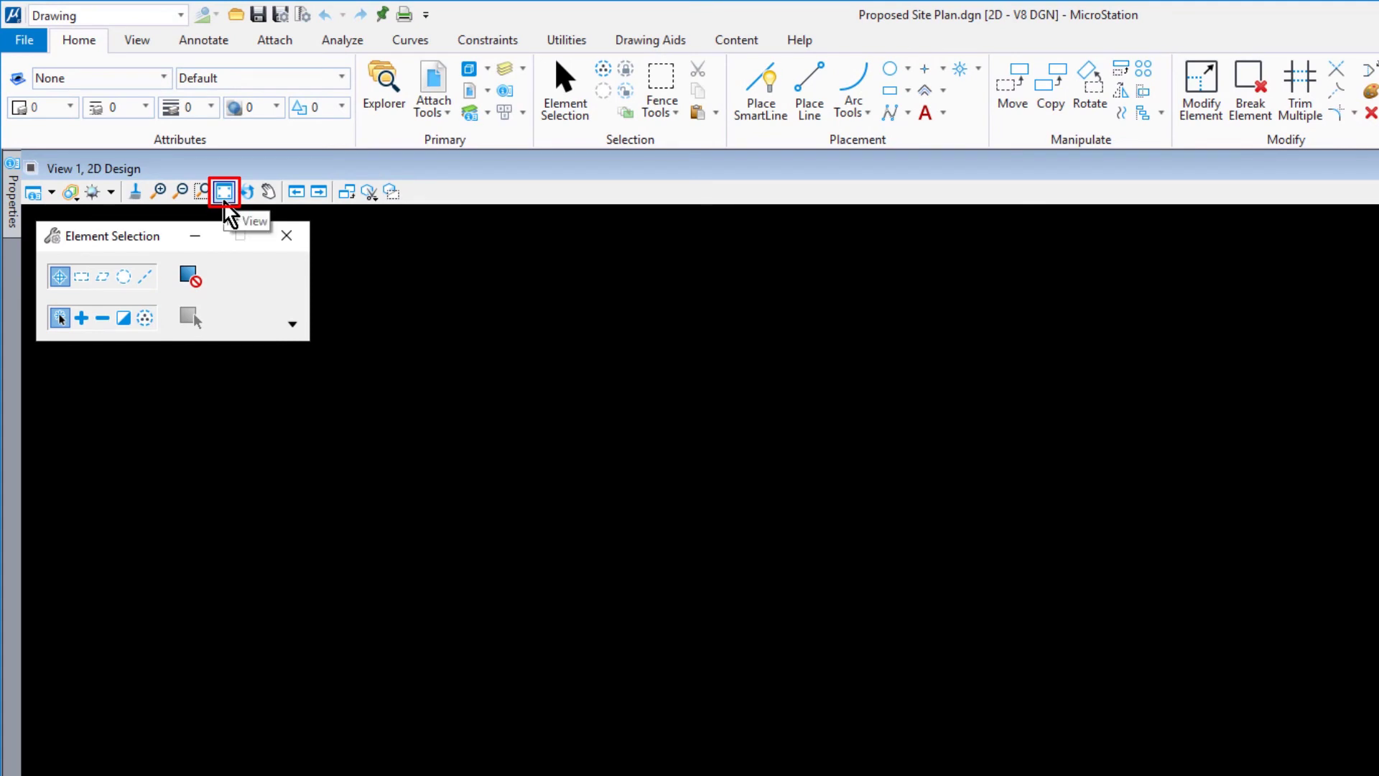
# Fit View 1 to show all content of the Proposed Site Plan design
pyautogui.click(223, 191)
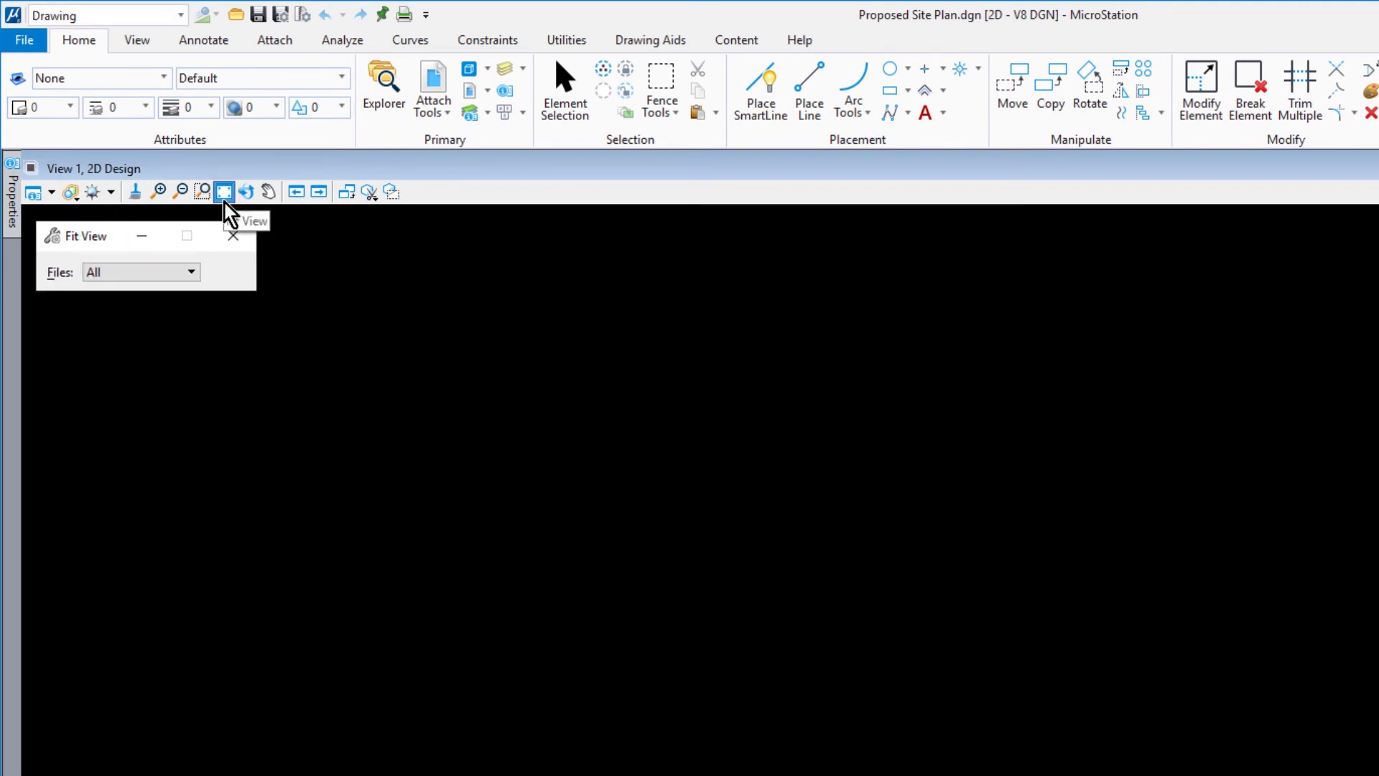